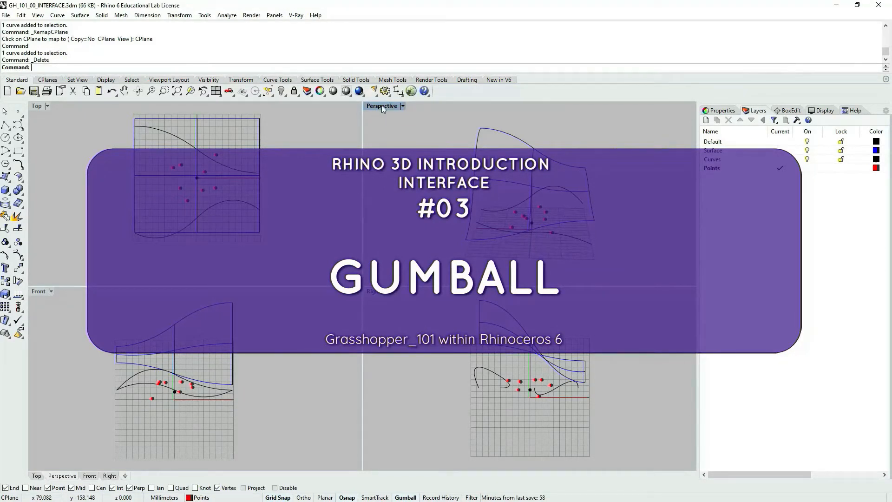
# Maximize the Perspective viewport and switch its display mode to Shaded
pyautogui.doubleClick(381, 106)
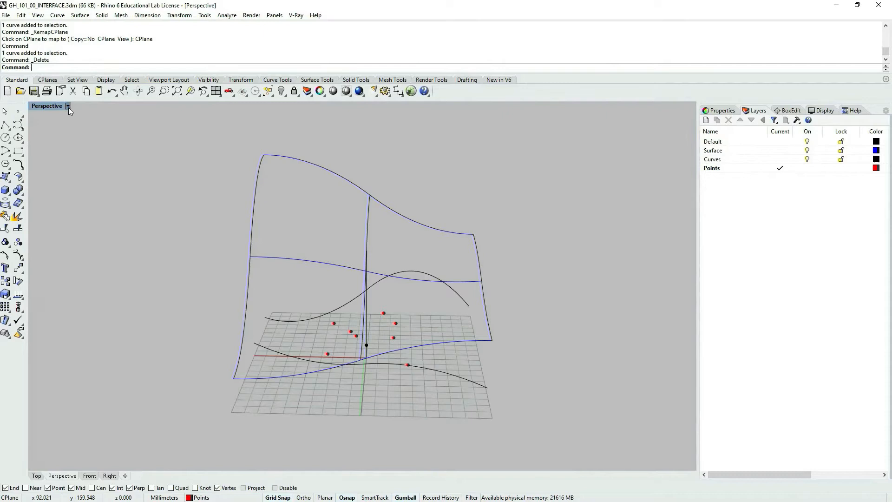
pyautogui.click(67, 106)
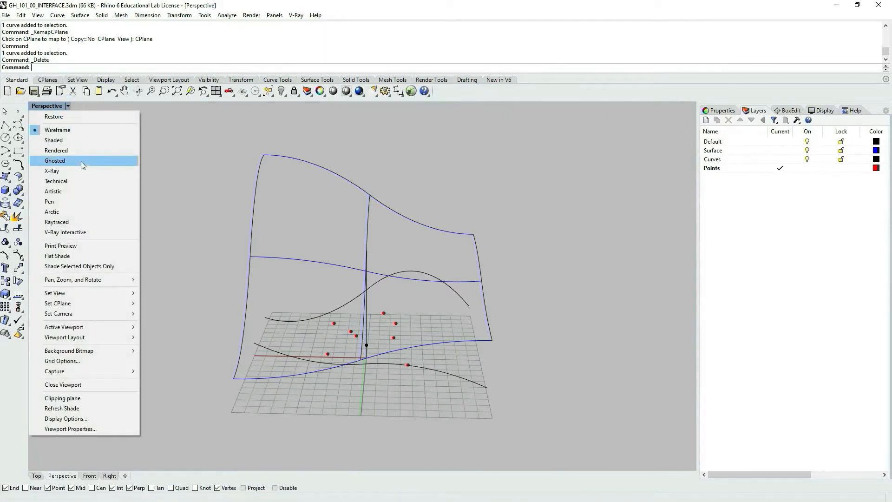
pyautogui.moveTo(53, 140)
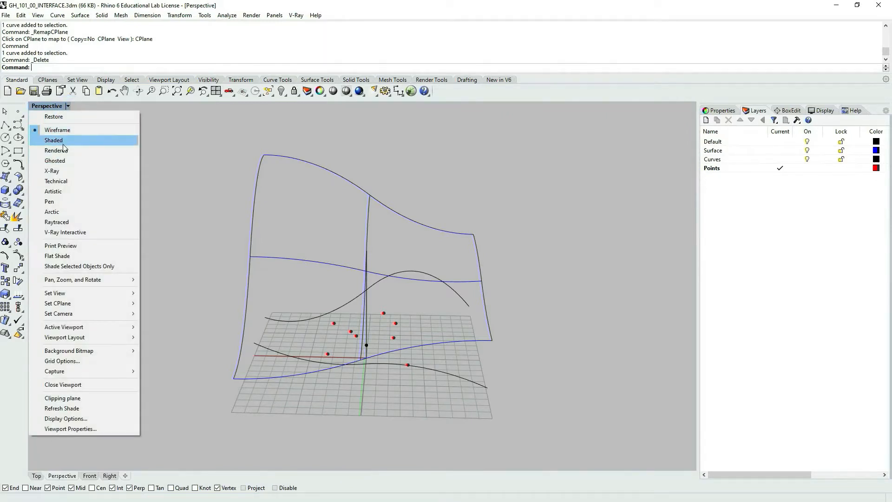
pyautogui.click(54, 140)
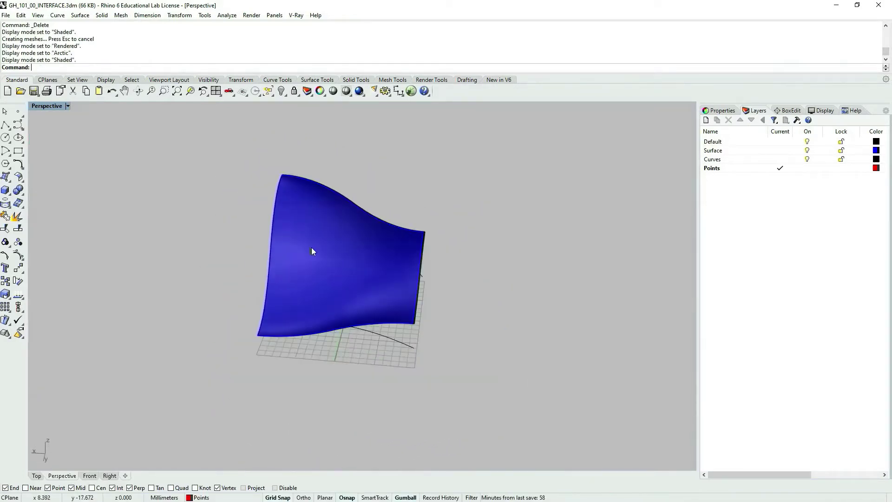
# Select the blue surface so its gumball appears for reorienting
pyautogui.click(311, 252)
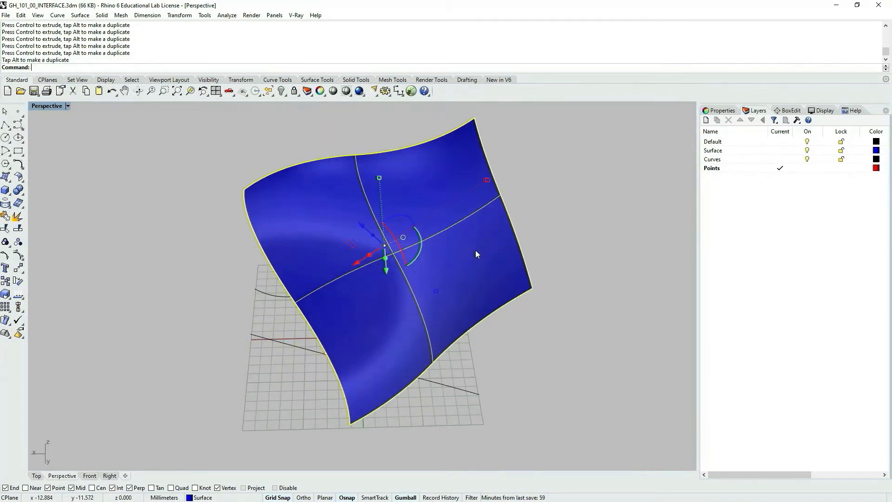
# Undo the last two gumball rotations and moves with Ctrl+Z
pyautogui.press('ctrl+z')
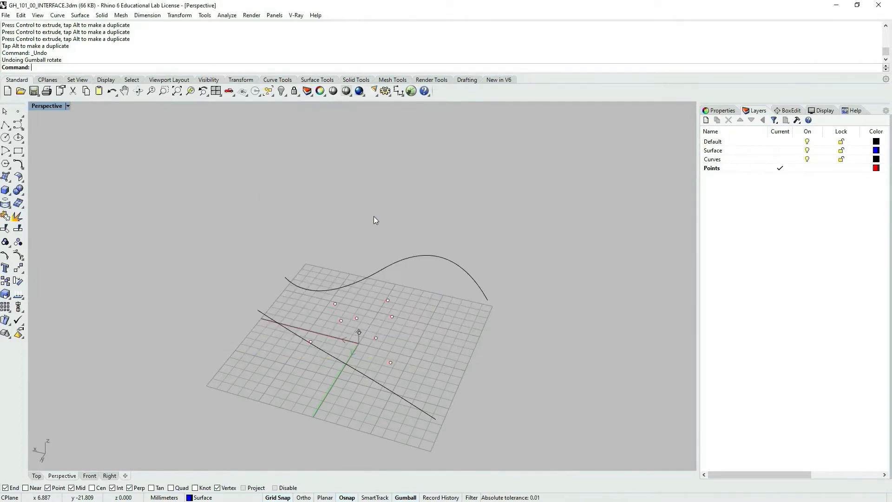
pyautogui.press('ctrl+z')
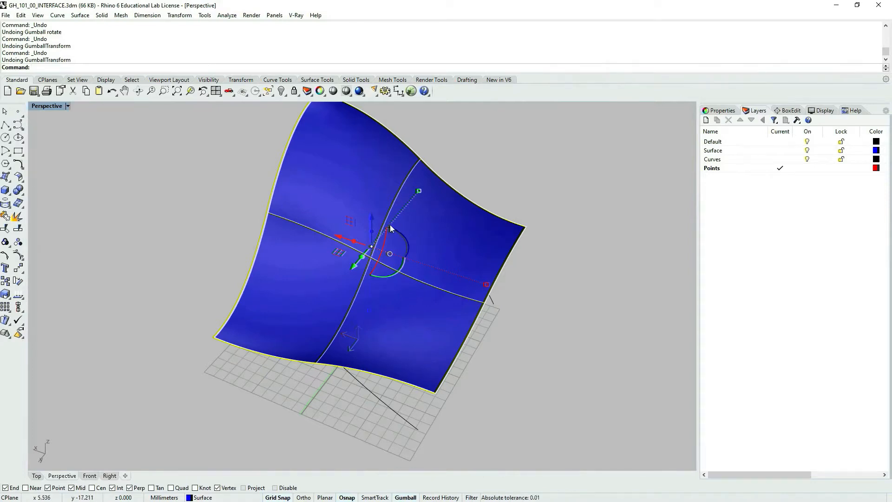
pyautogui.moveTo(406, 241)
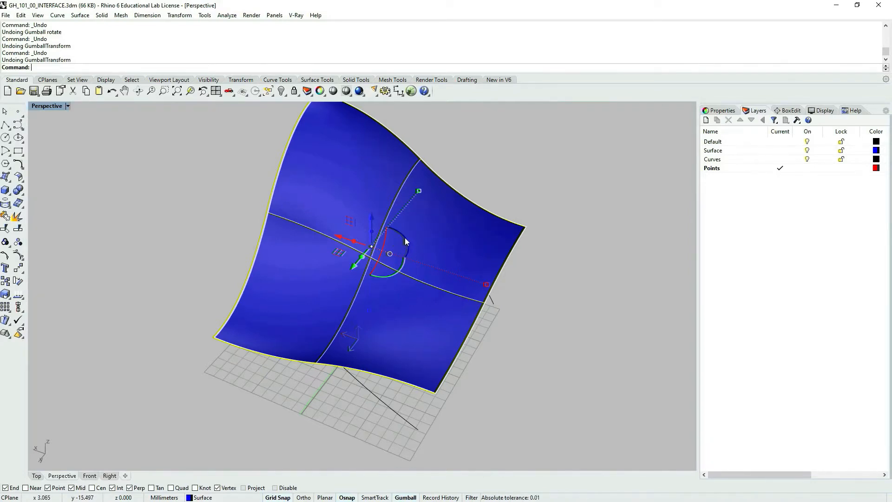
pyautogui.moveTo(406, 244)
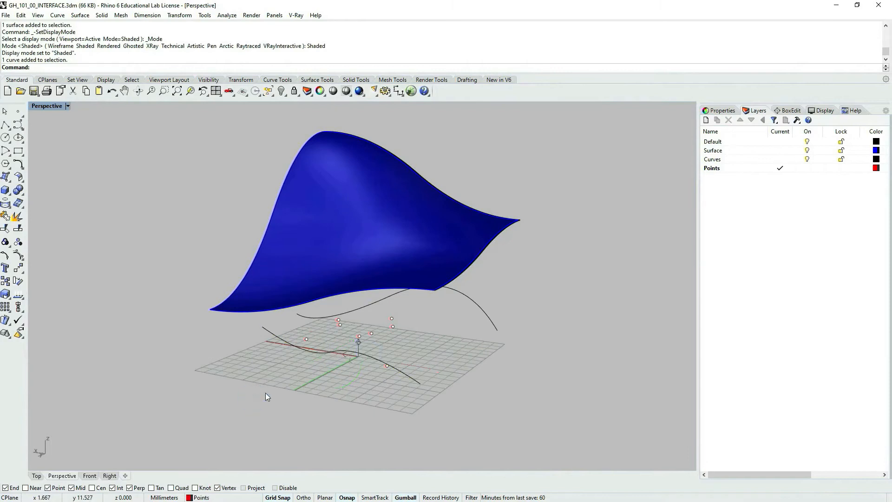
# Select and deselect the surface, then enter Rebuild and Gumball at the command line
pyautogui.click(358, 353)
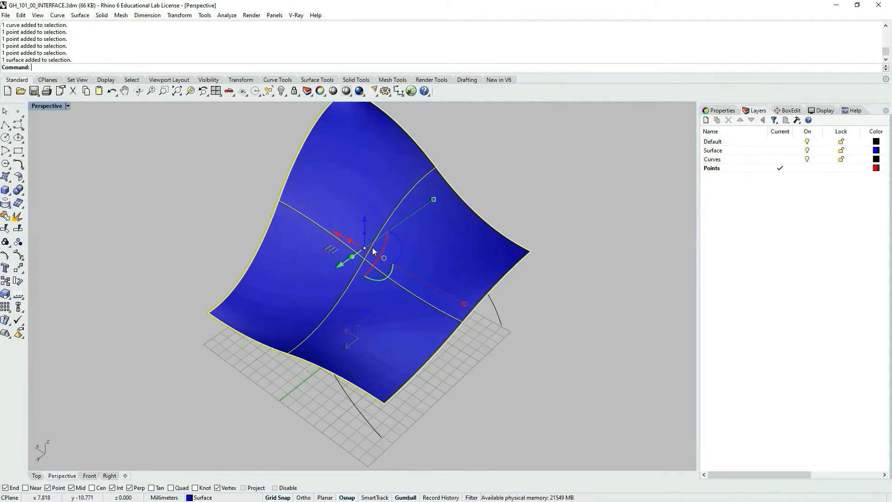
pyautogui.click(167, 162)
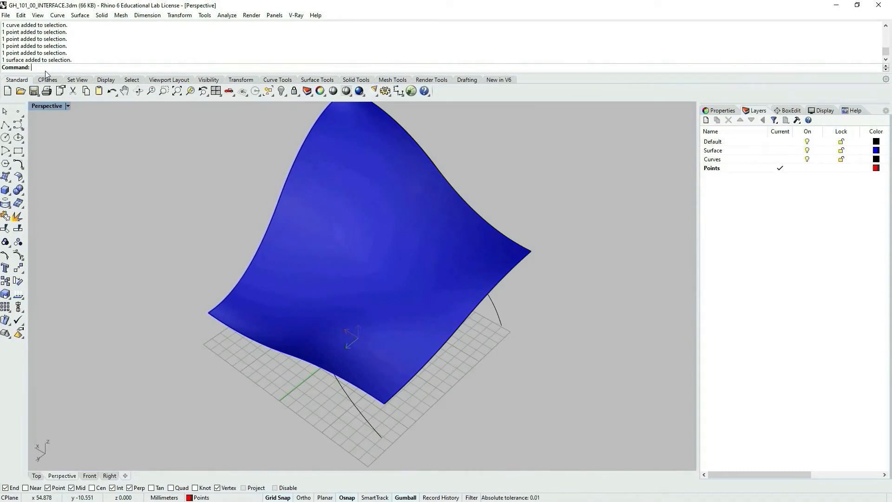
pyautogui.write('Rebuild')
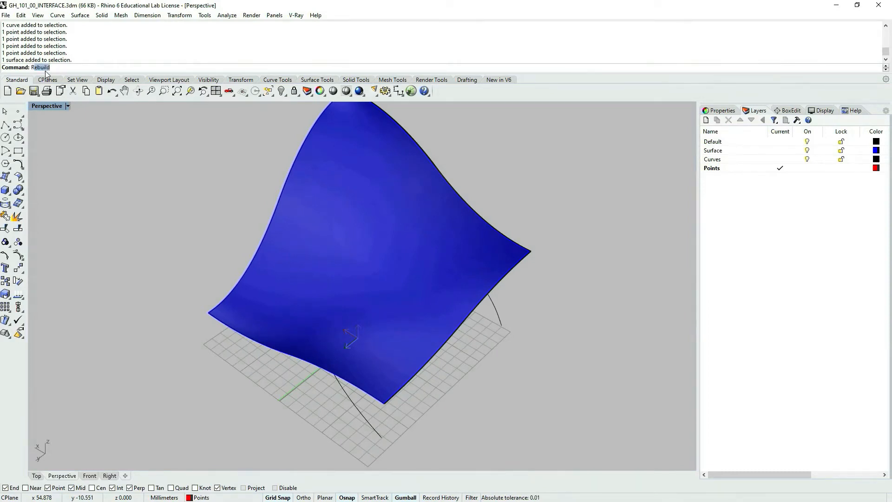
pyautogui.write('GumballRelocate')
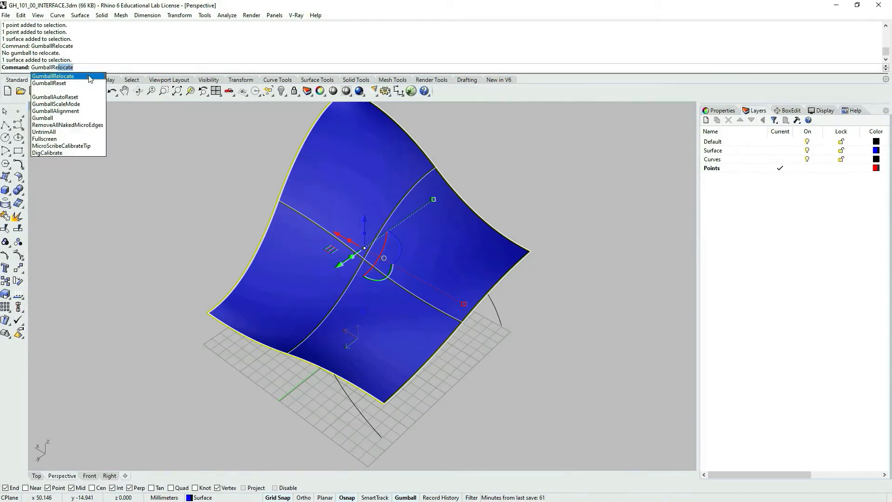
# Relocate the gumball origin to the surface corner endpoint, keeping the default axes
pyautogui.click(53, 75)
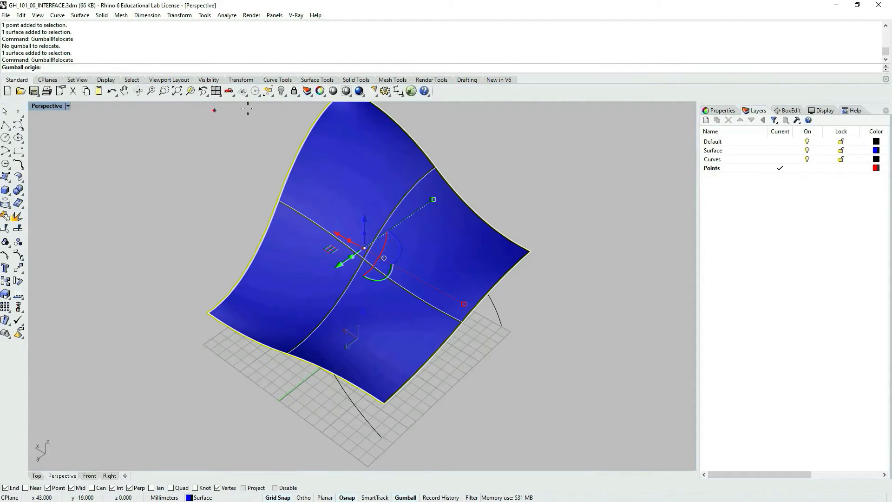
pyautogui.moveTo(206, 313)
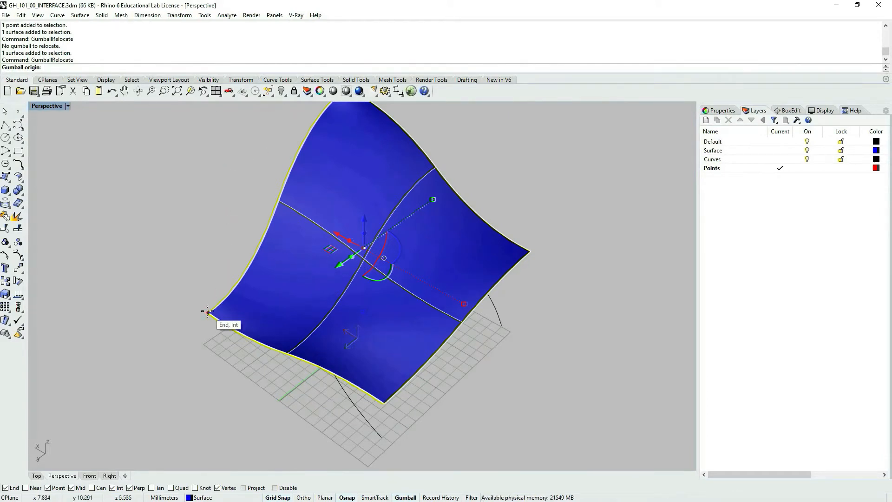
pyautogui.click(208, 312)
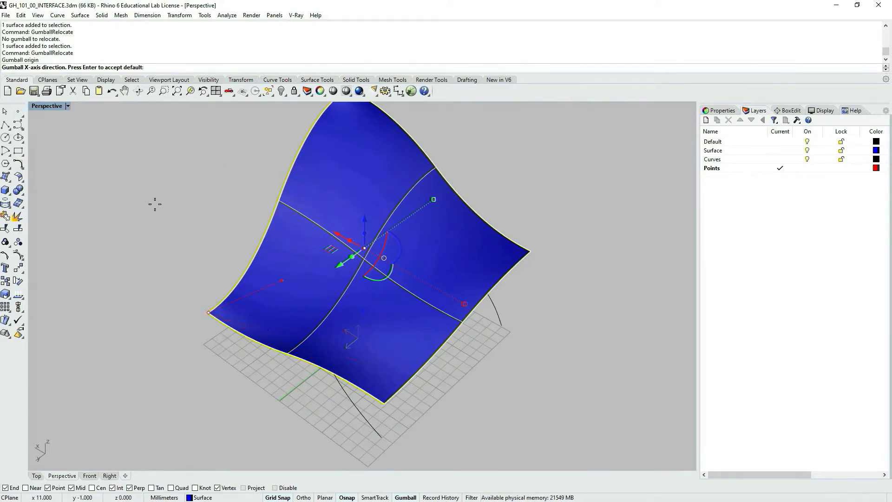
pyautogui.moveTo(409, 370)
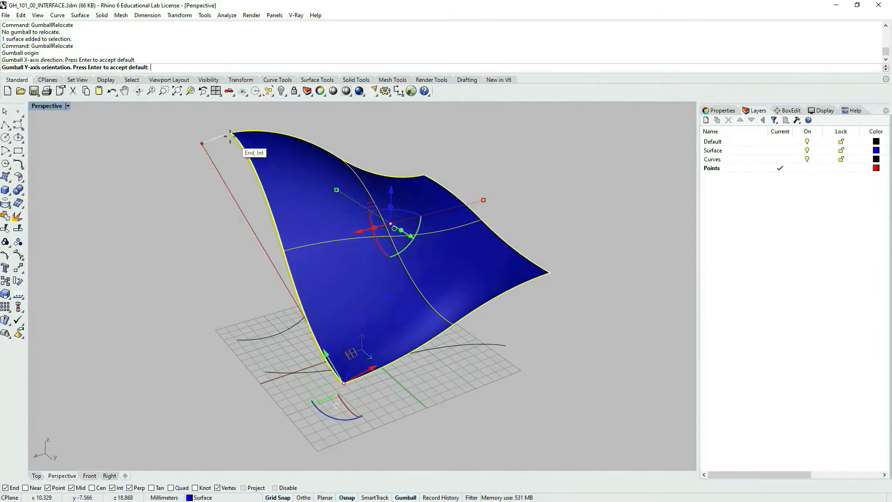
pyautogui.press('Return')
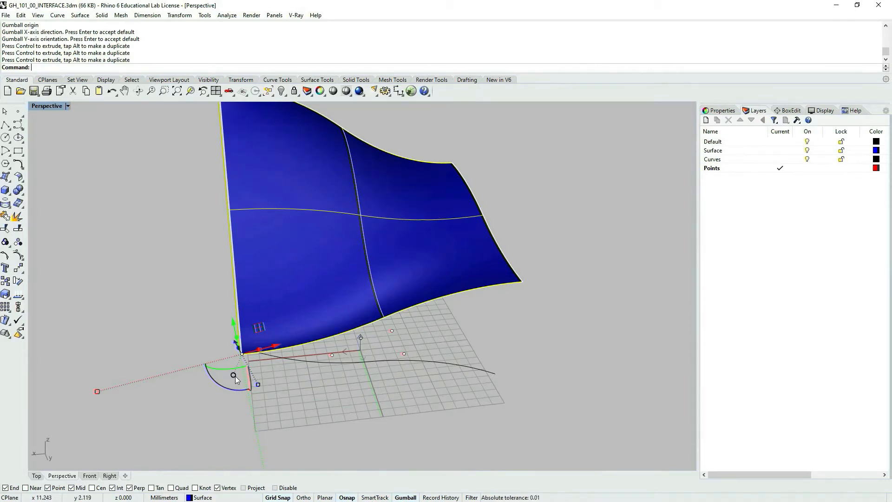
# Choose Reset Gumball from the gumball's right-click menu
pyautogui.rightClick(234, 378)
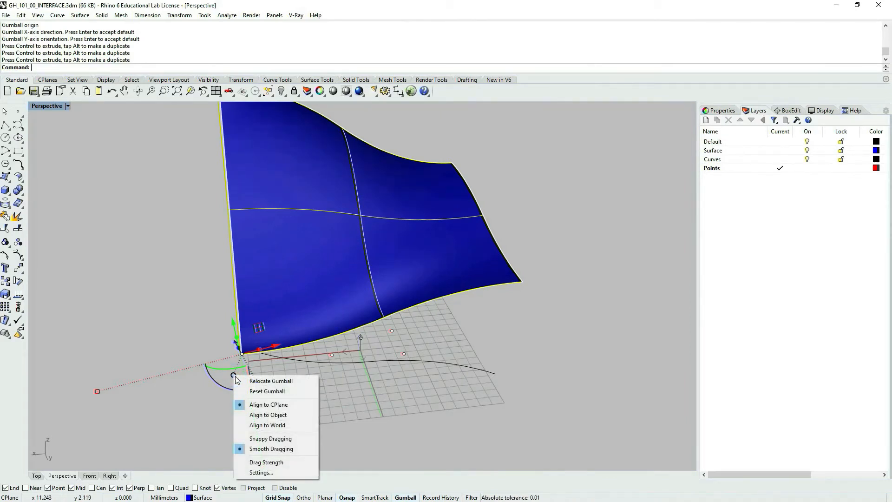
pyautogui.moveTo(294, 391)
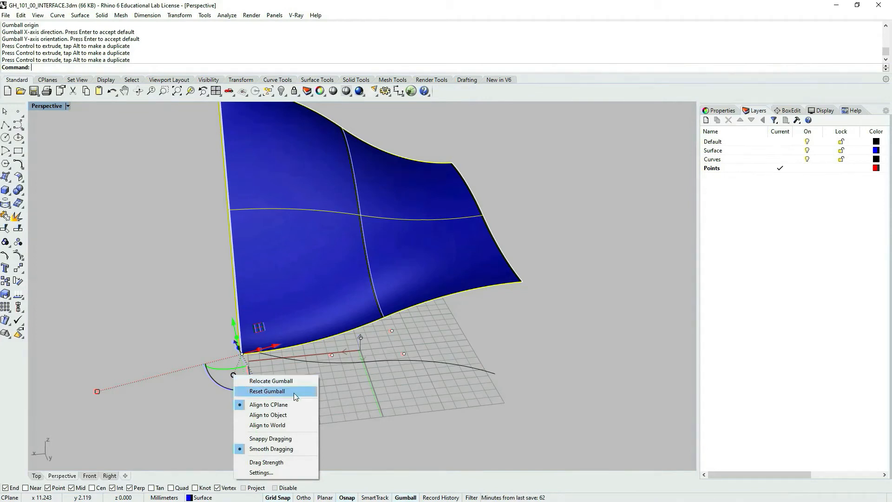
pyautogui.moveTo(271, 380)
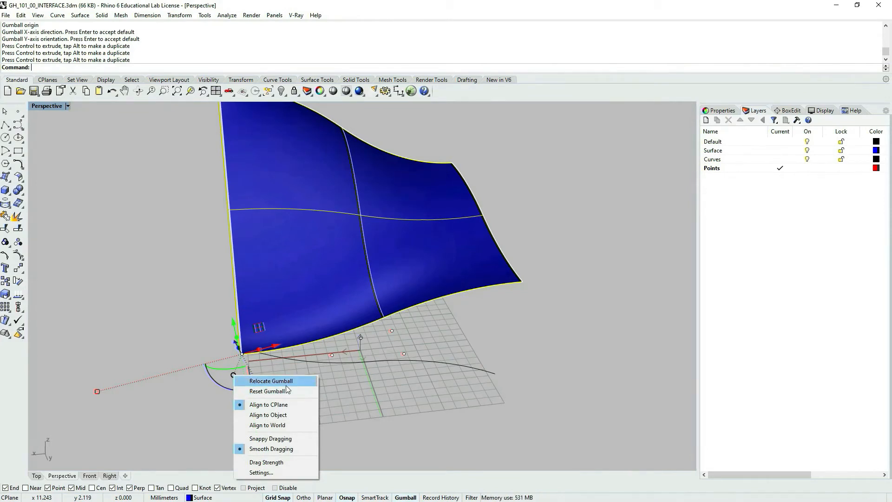
pyautogui.moveTo(276, 390)
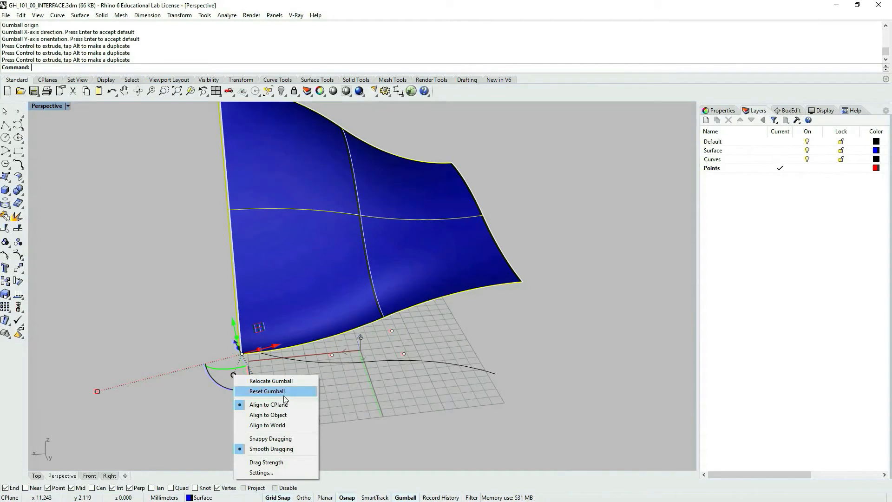
pyautogui.moveTo(285, 465)
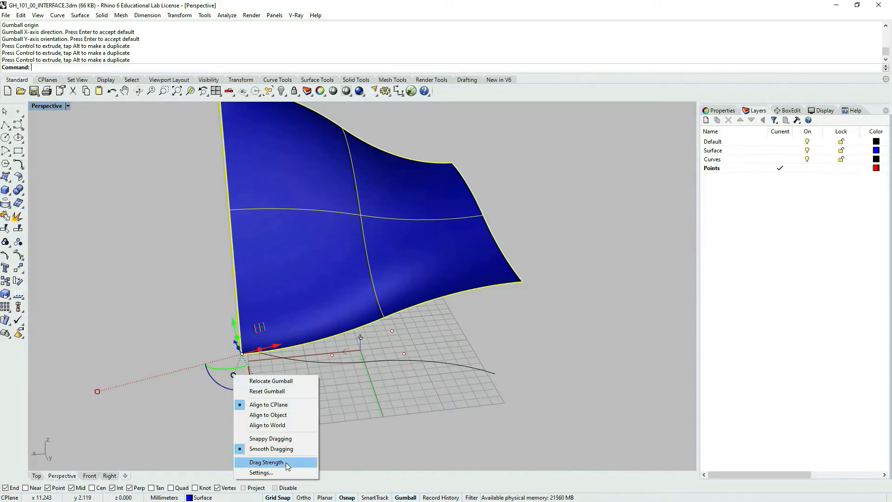
pyautogui.click(266, 391)
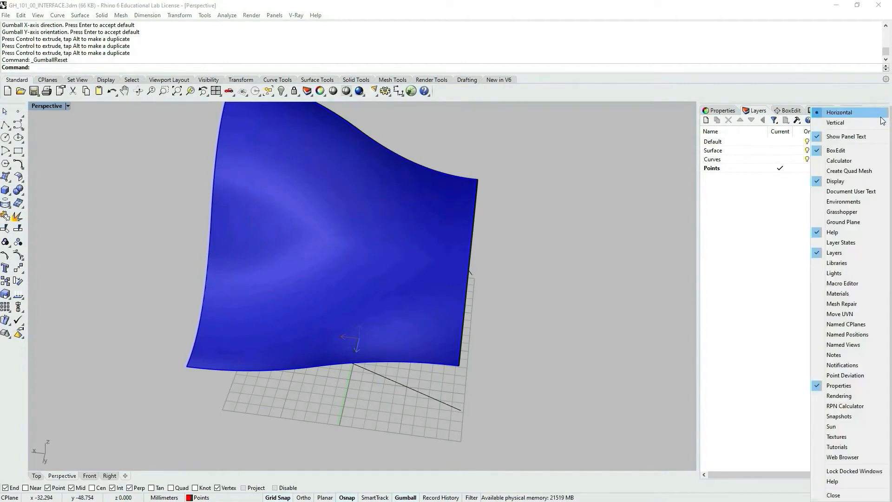
pyautogui.moveTo(846, 324)
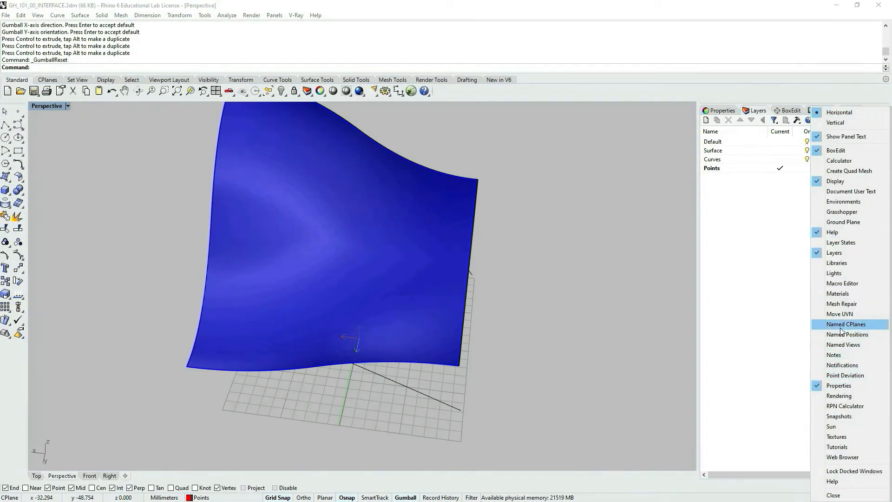
# Open the Named CPlanes panel and reselect the blue surface
pyautogui.click(846, 324)
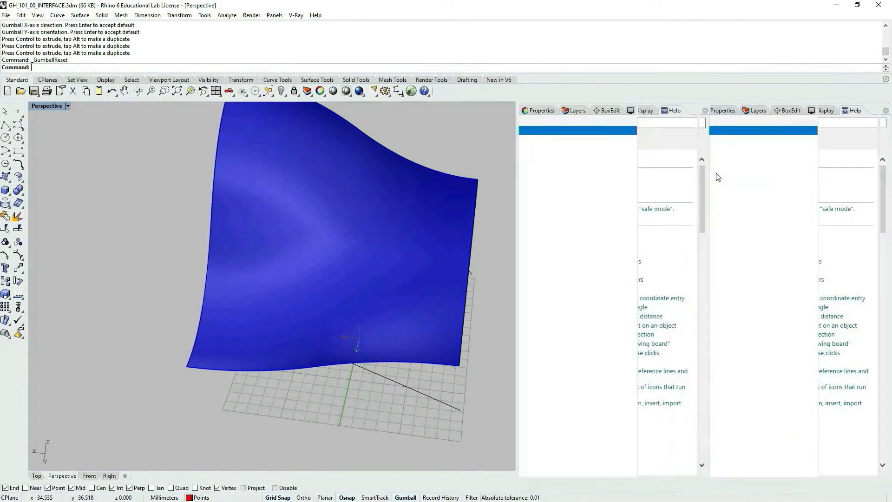
pyautogui.click(551, 157)
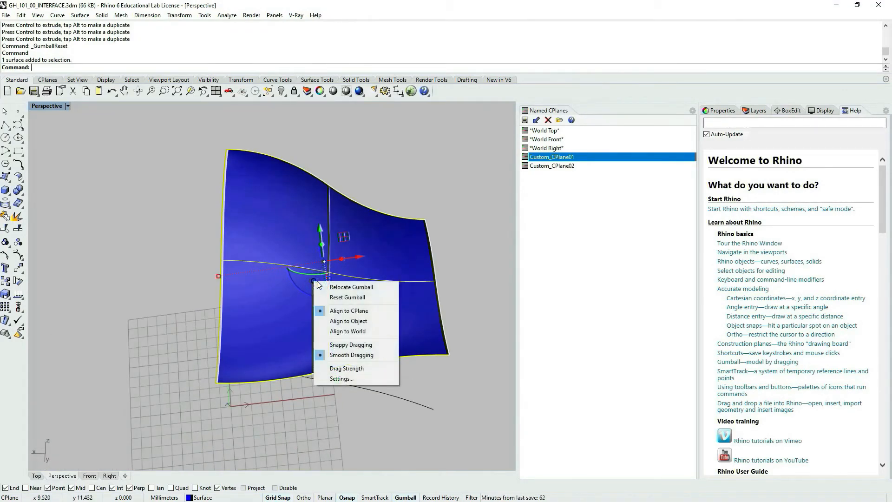
pyautogui.moveTo(349, 321)
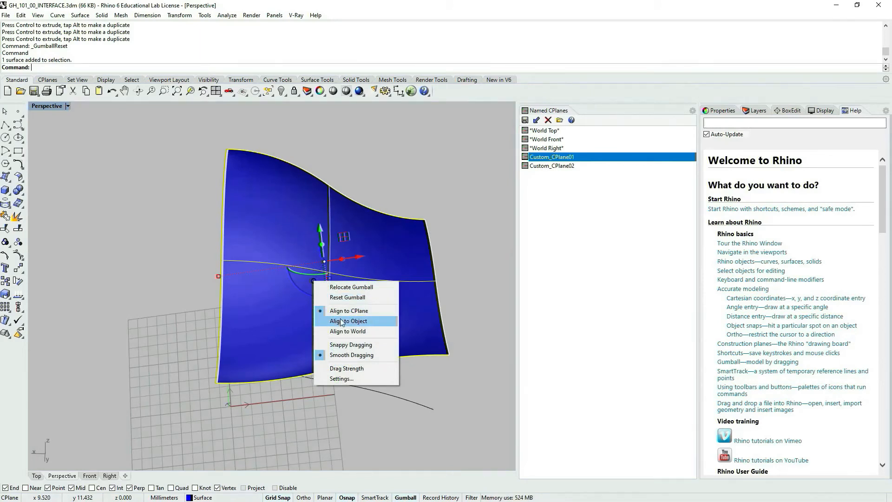
pyautogui.moveTo(383, 322)
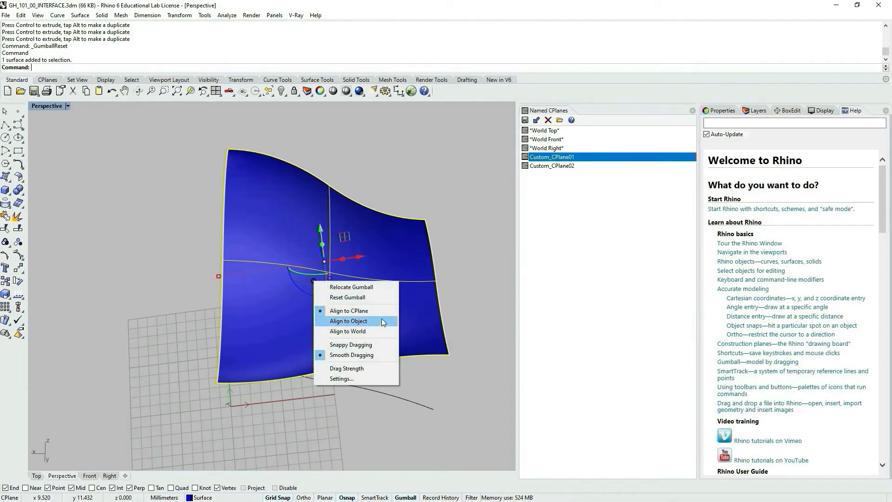
pyautogui.moveTo(372, 311)
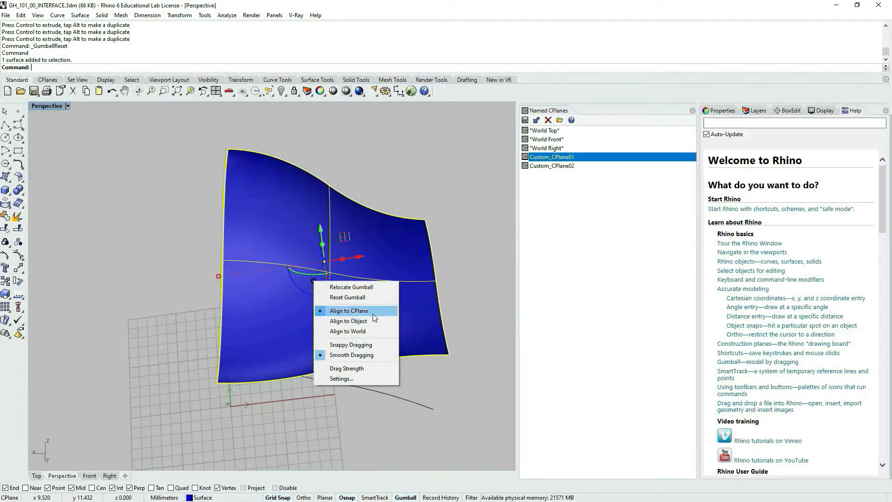
pyautogui.moveTo(371, 317)
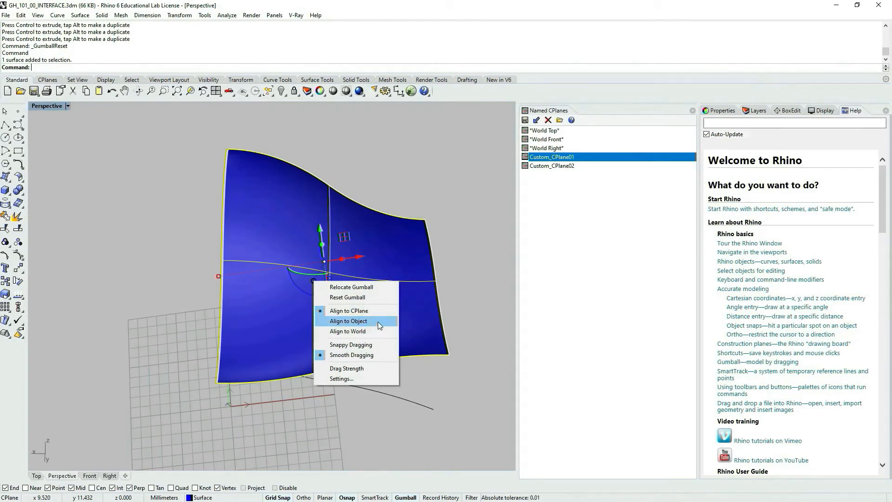
pyautogui.moveTo(358, 332)
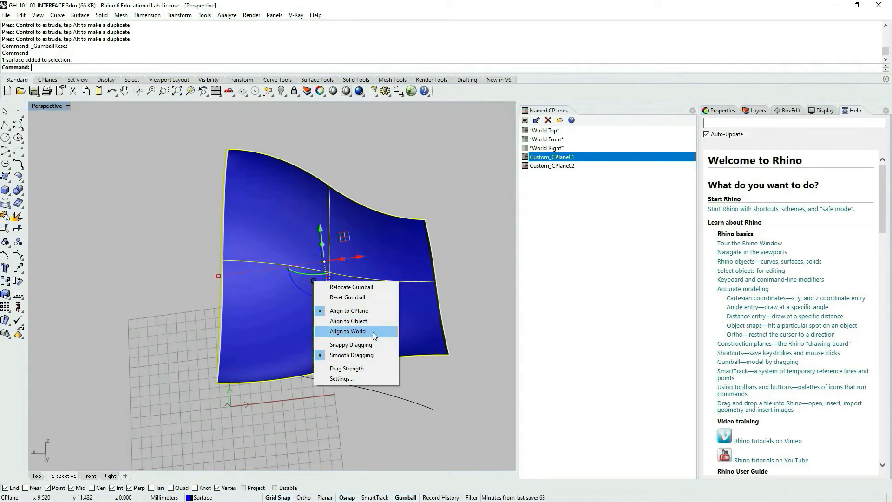
pyautogui.click(348, 331)
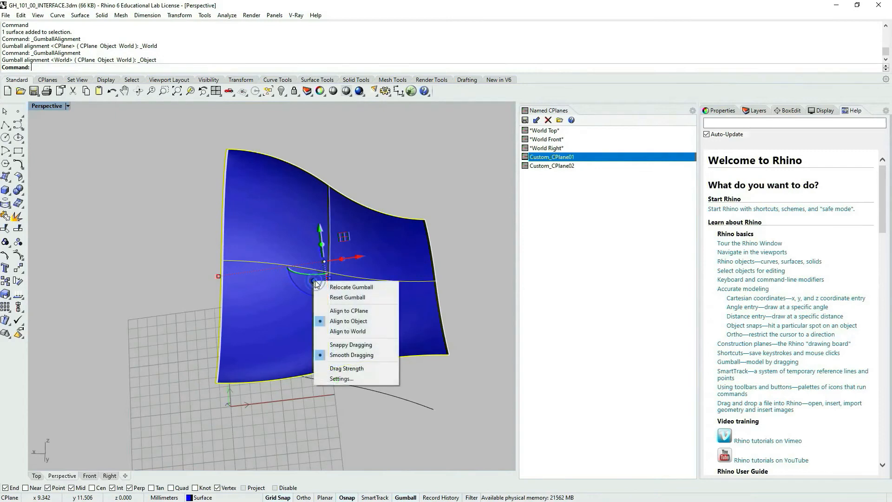
pyautogui.click(348, 311)
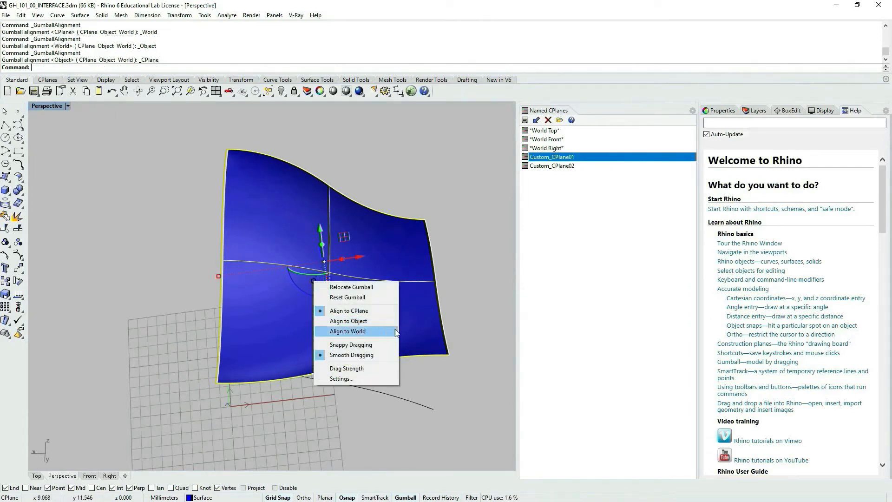
pyautogui.moveTo(346, 368)
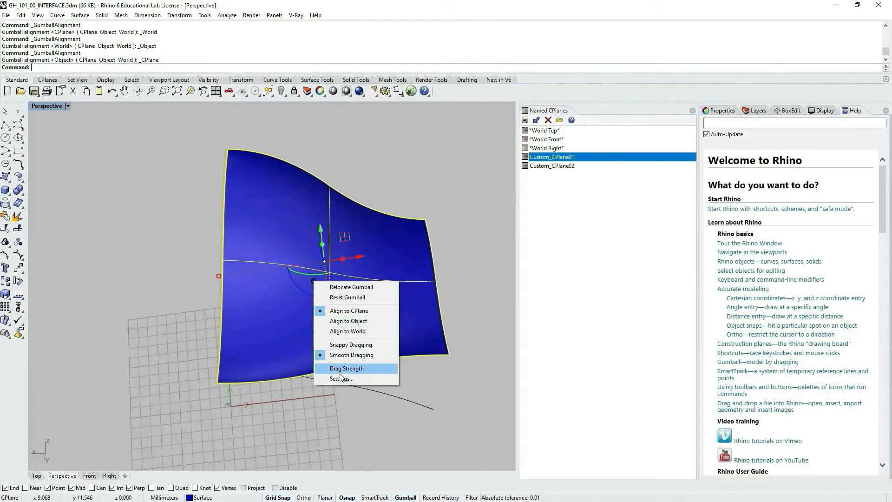
pyautogui.moveTo(384, 256)
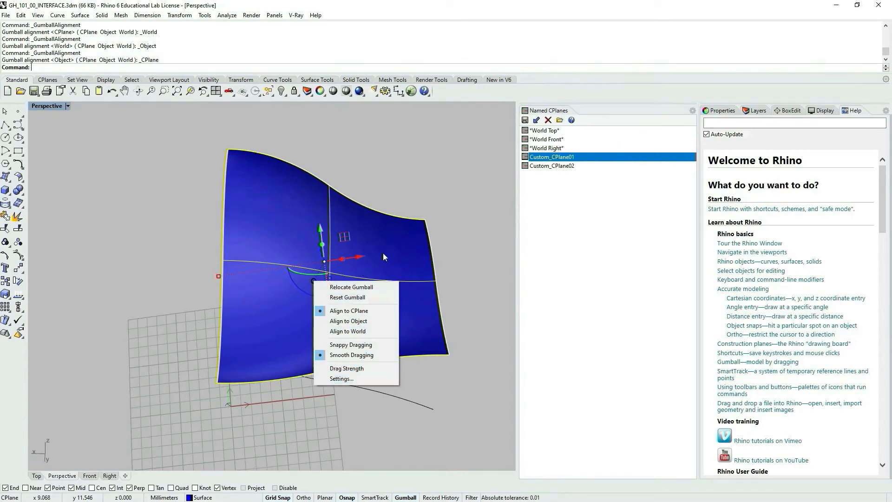
pyautogui.moveTo(349, 311)
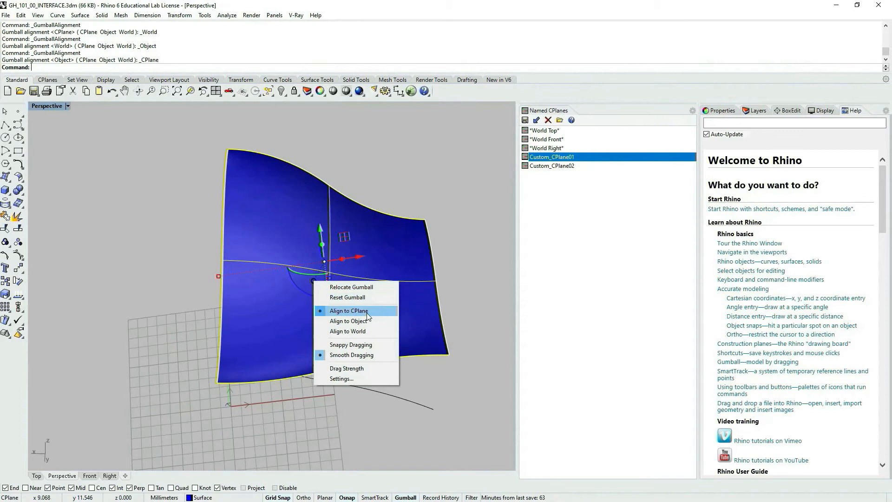
# Change the surface's gumball alignment to Align to Object
pyautogui.click(348, 311)
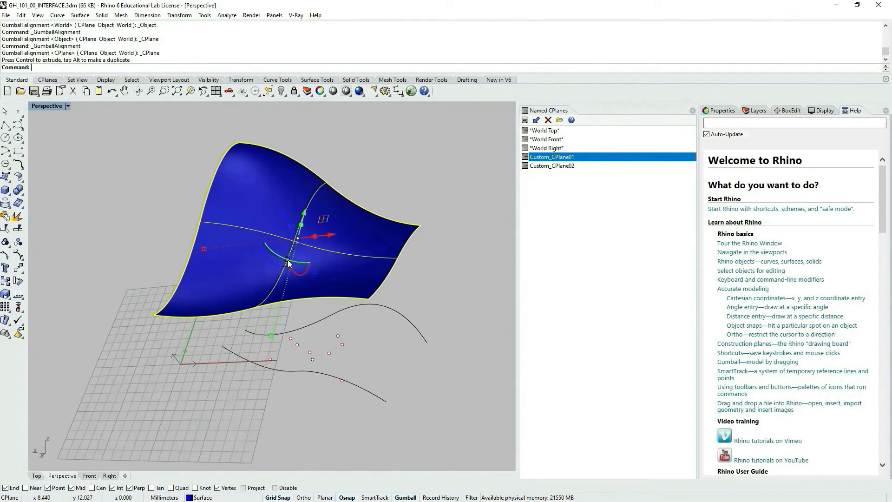
pyautogui.rightClick(290, 263)
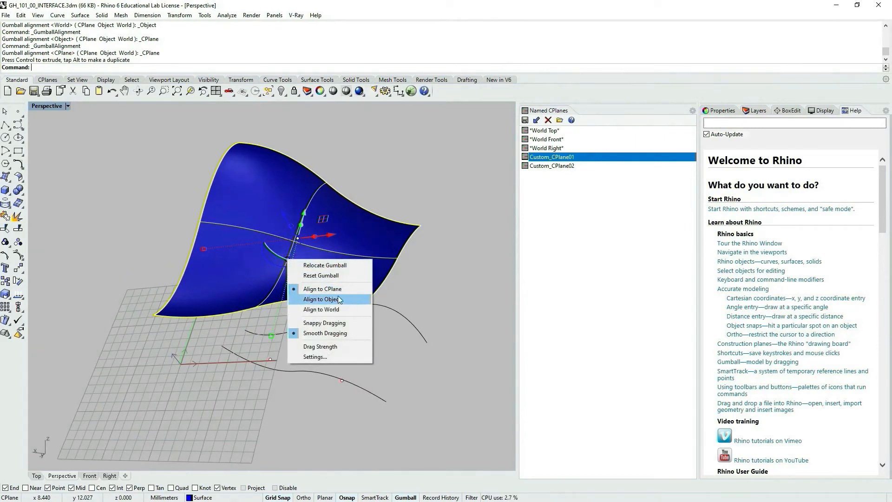
pyautogui.click(321, 309)
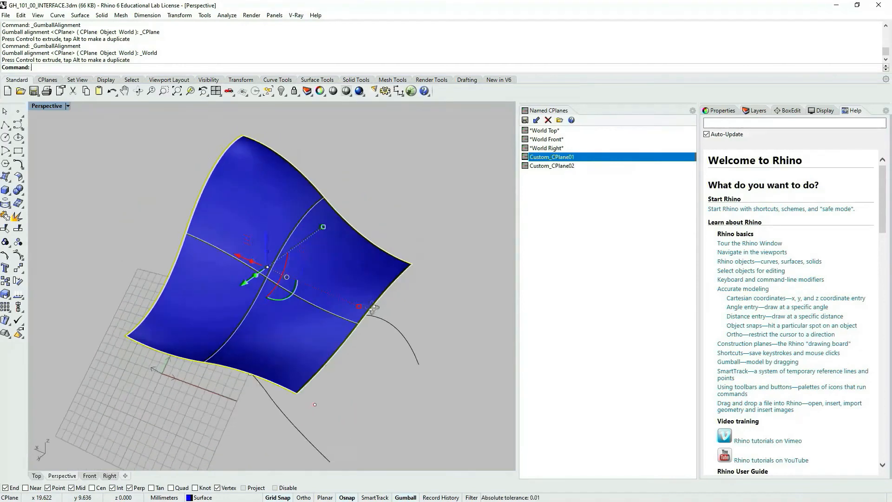
# Open the Layers panel and drag a gumball scale handle to enlarge the surface uniformly
pyautogui.click(757, 111)
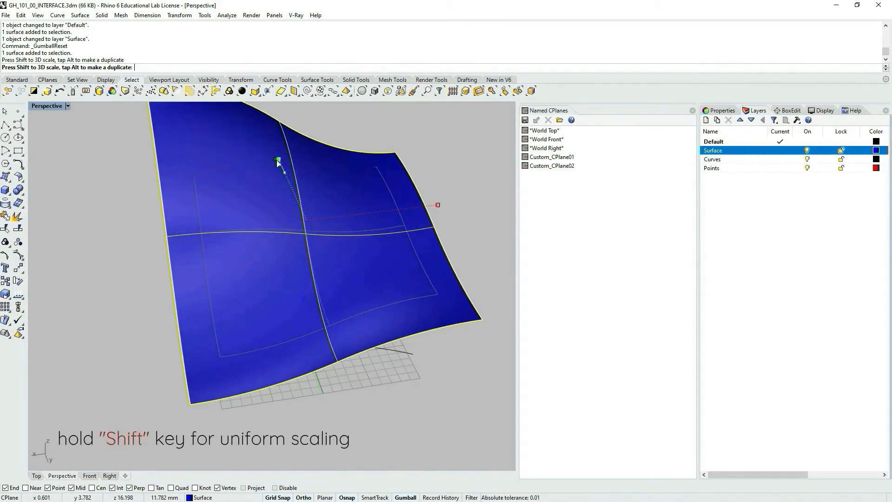
pyautogui.moveTo(277, 162); pyautogui.dragTo(275, 156)
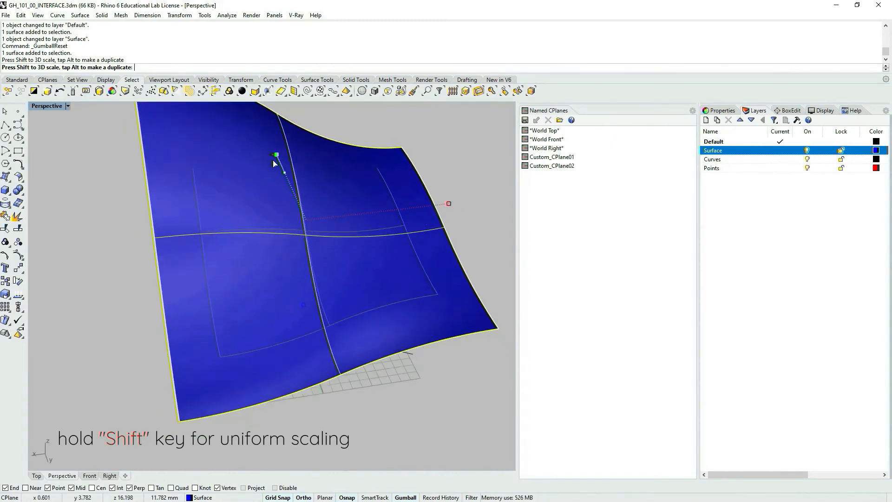
pyautogui.moveTo(275, 154); pyautogui.dragTo(281, 169)
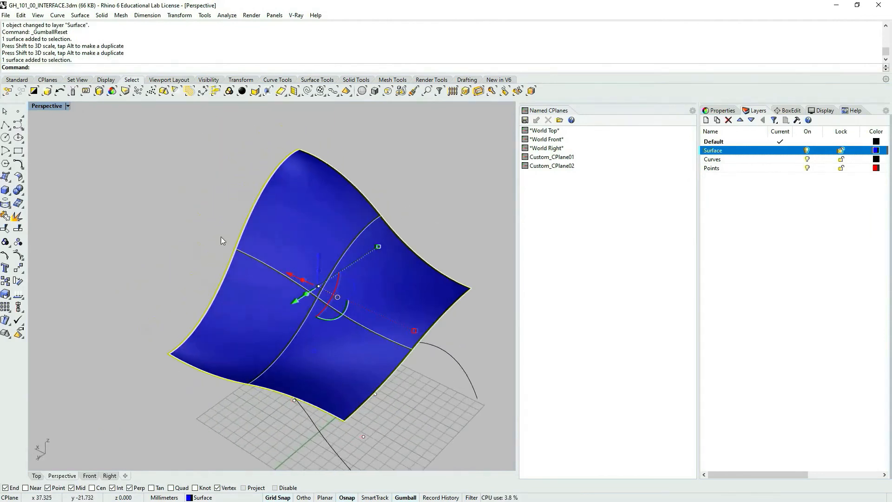
pyautogui.moveTo(372, 238)
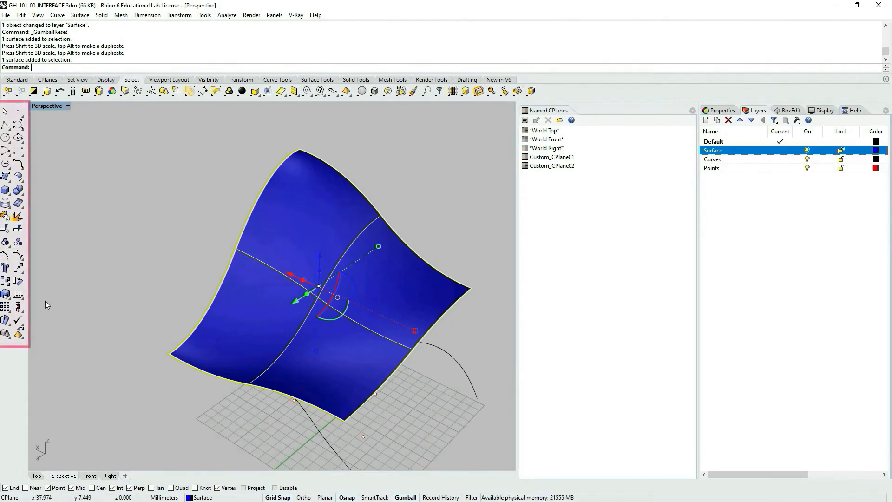
pyautogui.moveTo(7, 137)
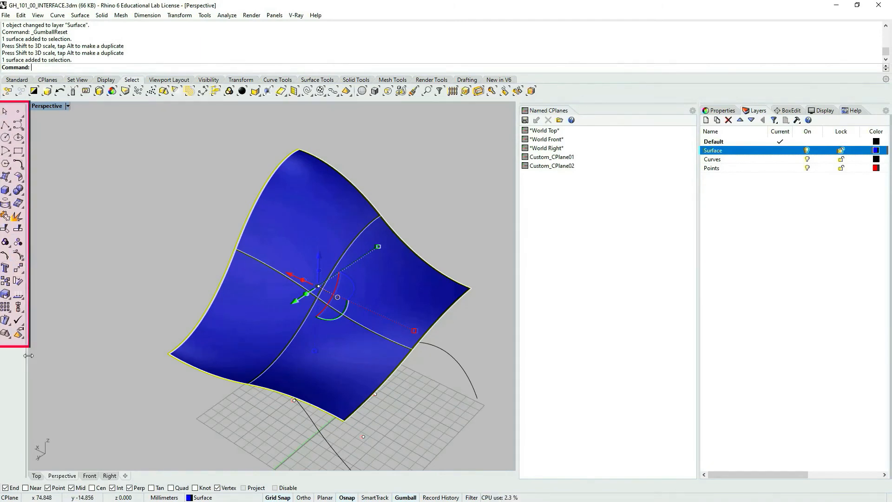
pyautogui.moveTo(18, 256)
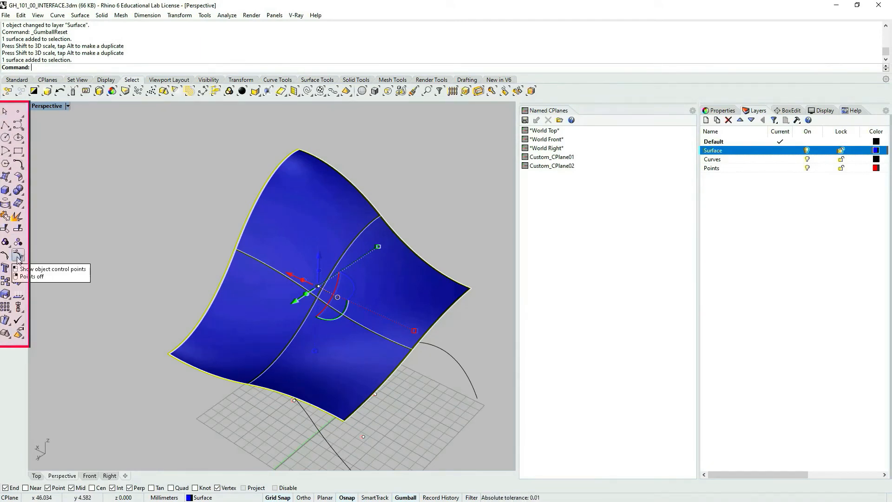
# Turn on the surface's control points with PointsOn
pyautogui.click(17, 257)
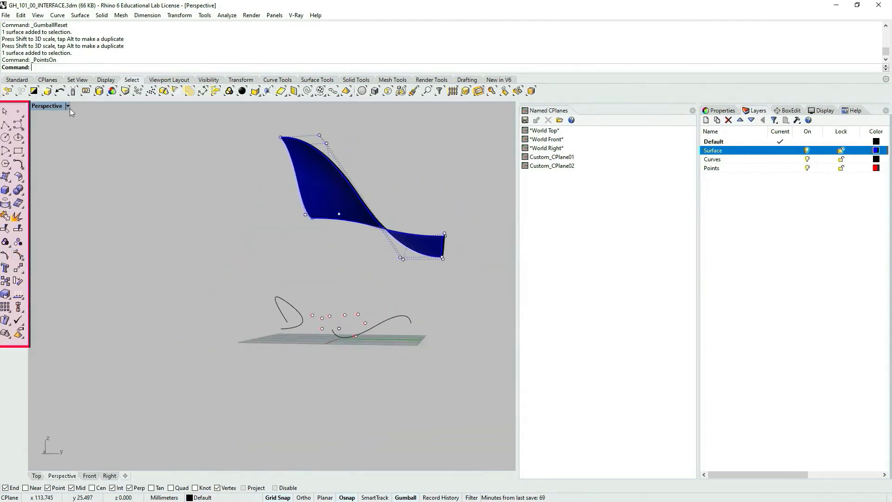
# Switch the Perspective viewport to Wireframe and turn off the Curves and Points layers
pyautogui.click(67, 106)
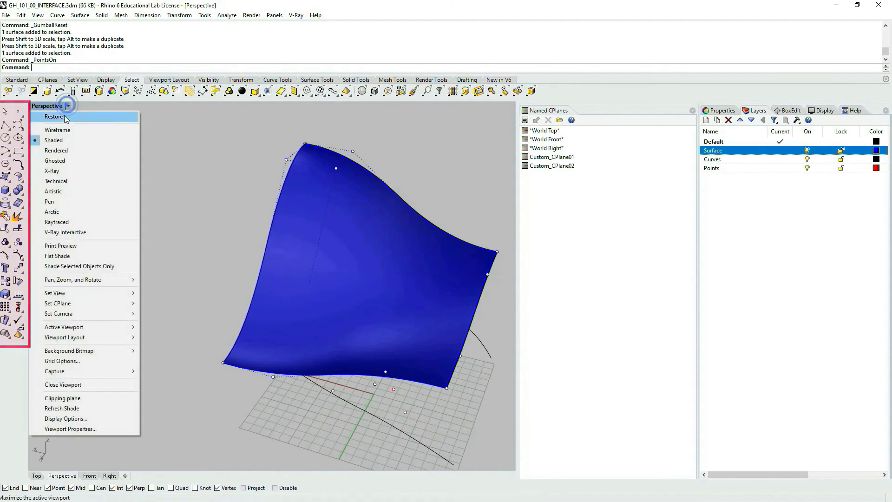
pyautogui.click(55, 161)
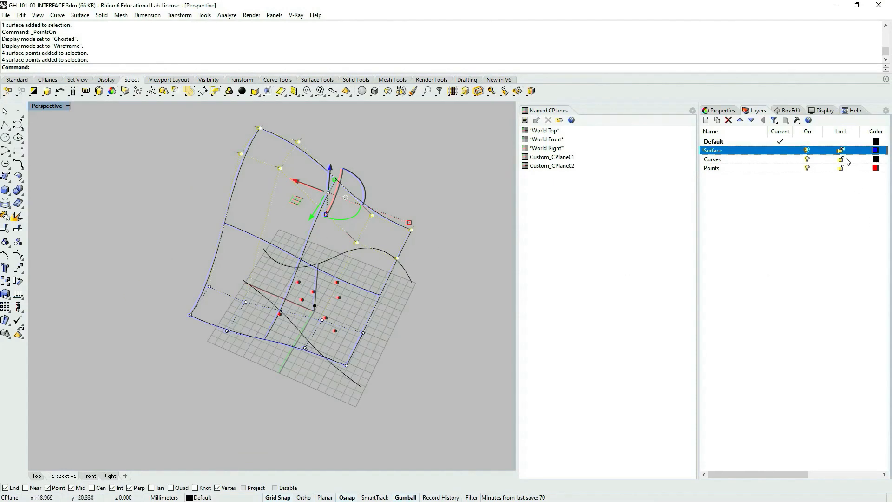
pyautogui.click(713, 159)
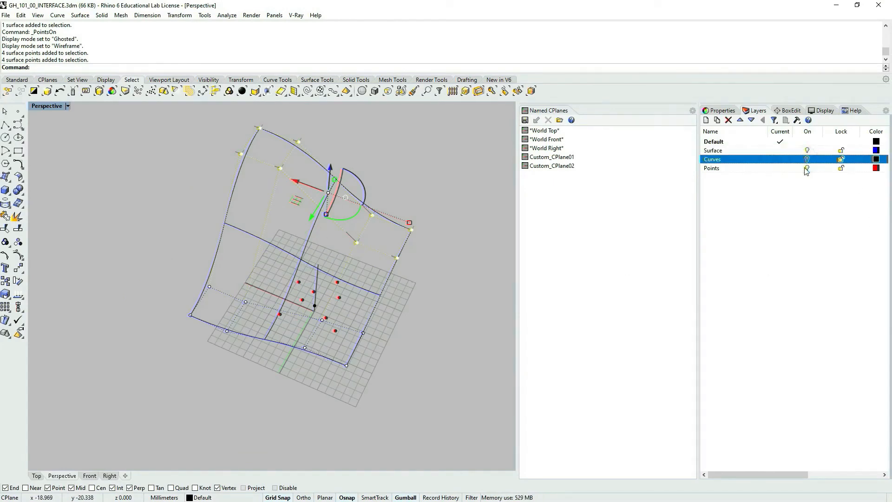
pyautogui.click(713, 168)
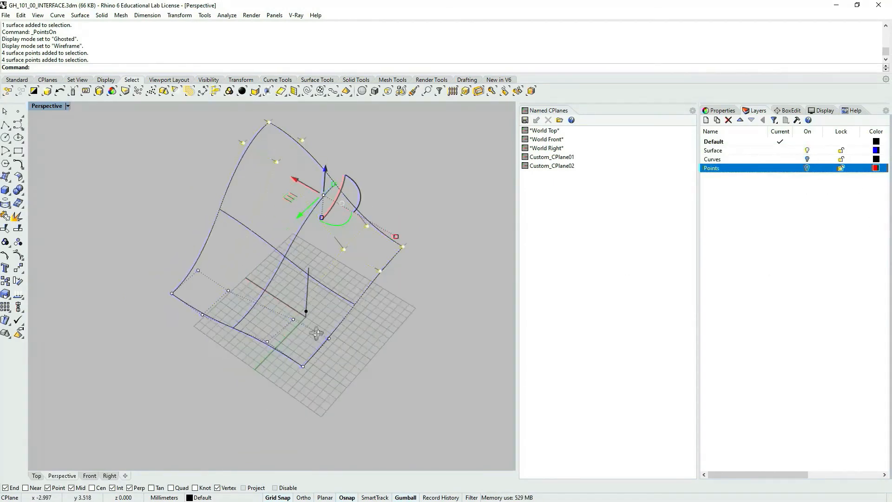